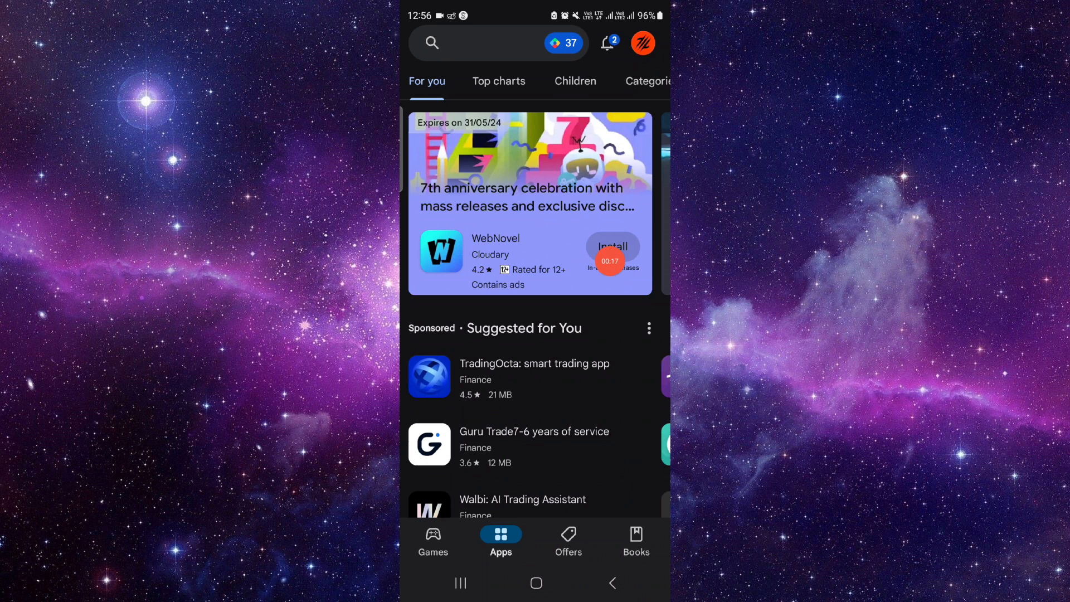
Step: Search the store for "discover" and open the Discover Mobile page from Discover Financial Services
{"action": "left_click", "coordinate": [477, 42]}
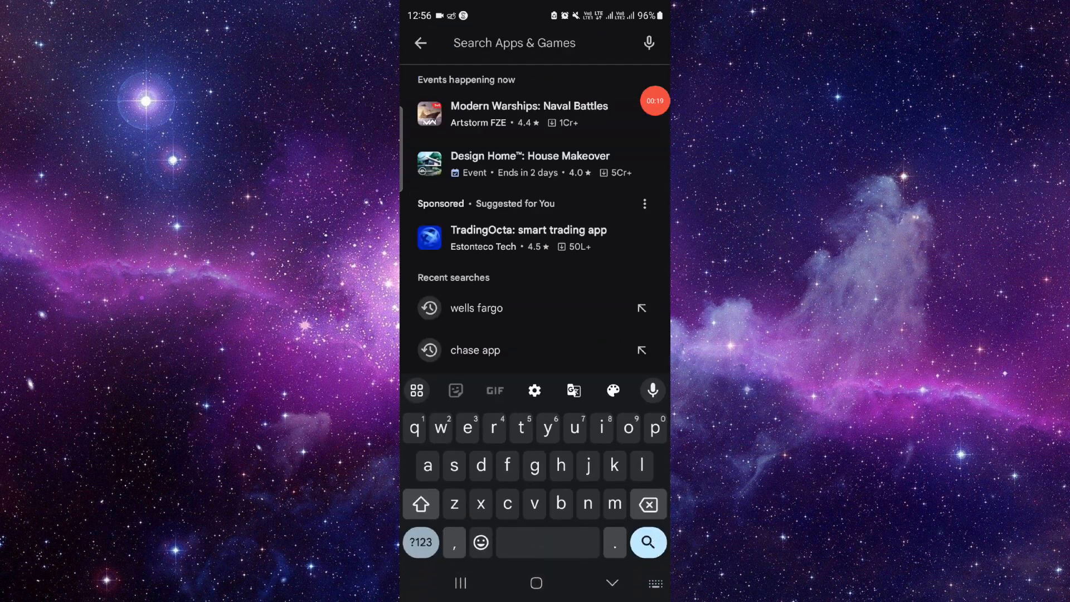
{"action": "type", "text": "discover"}
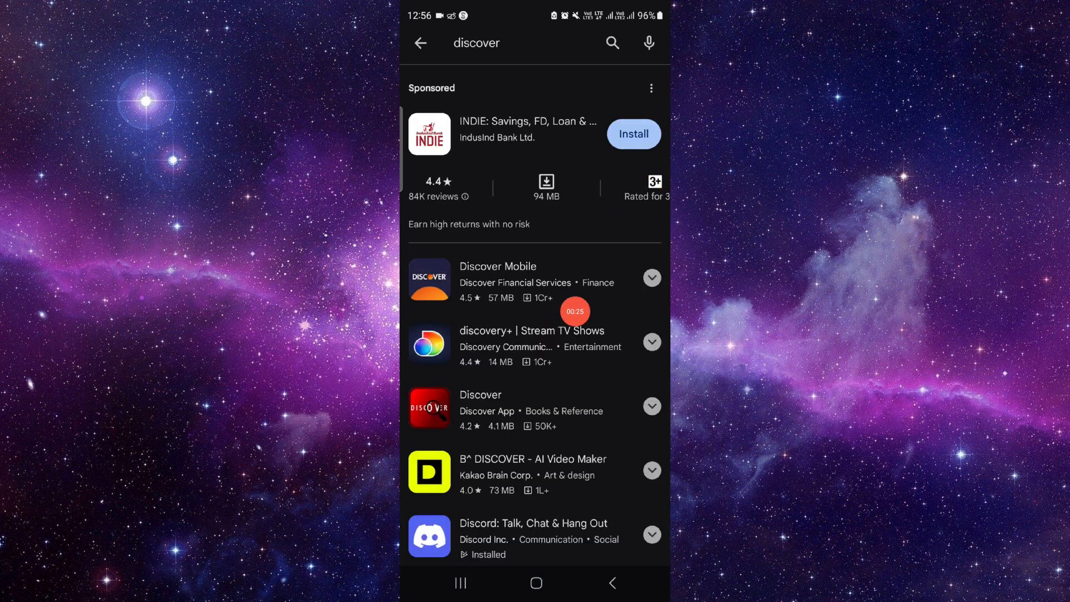
{"action": "left_click", "coordinate": [515, 281]}
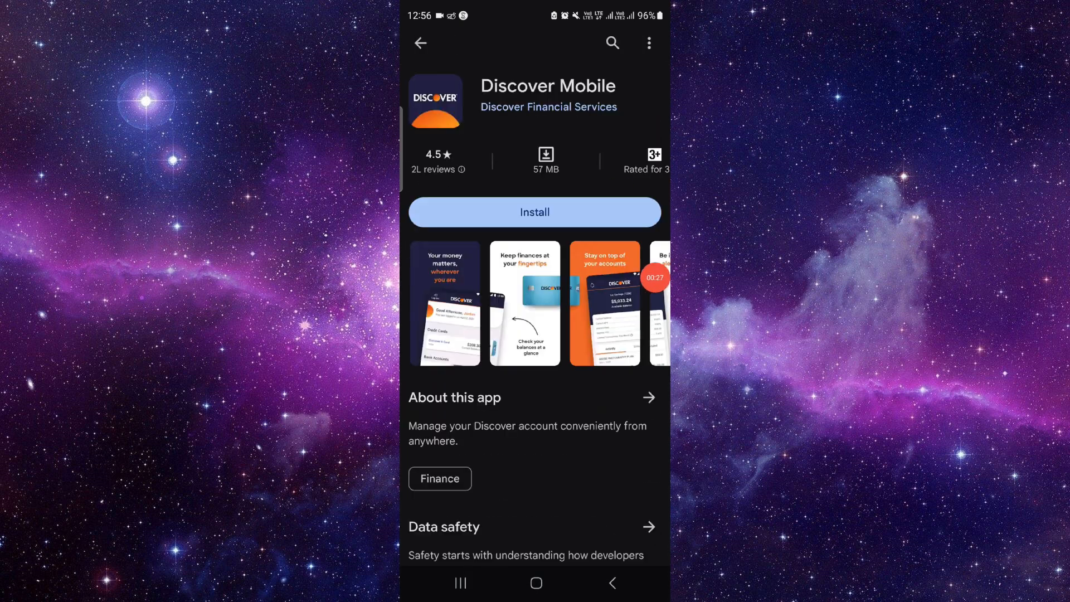